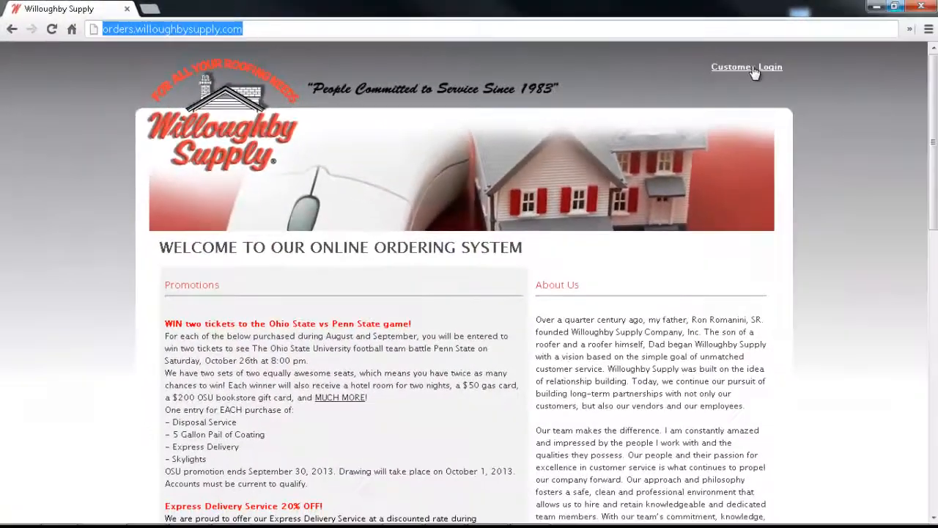
# Step: Enter the username 'wscsales' and the password in the customer login form
pyautogui.click(746, 67)
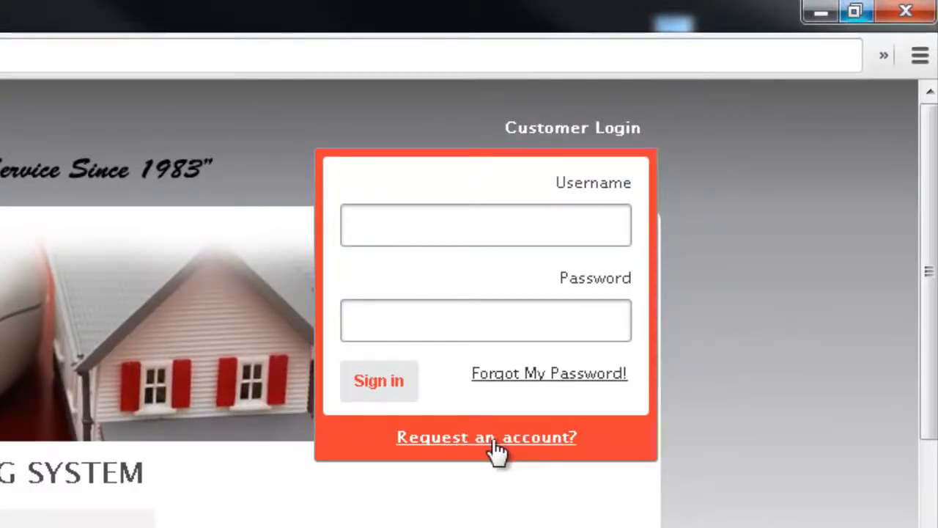
pyautogui.click(485, 225)
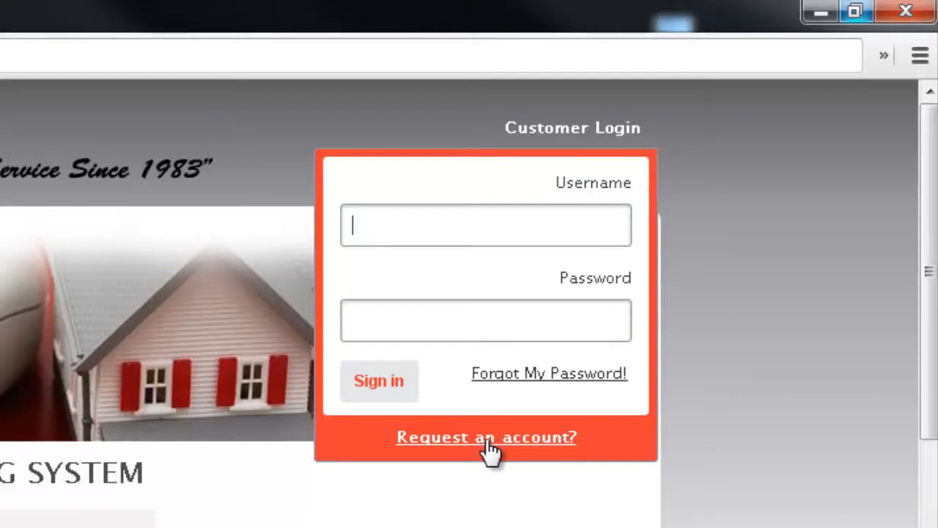
pyautogui.moveTo(501, 452)
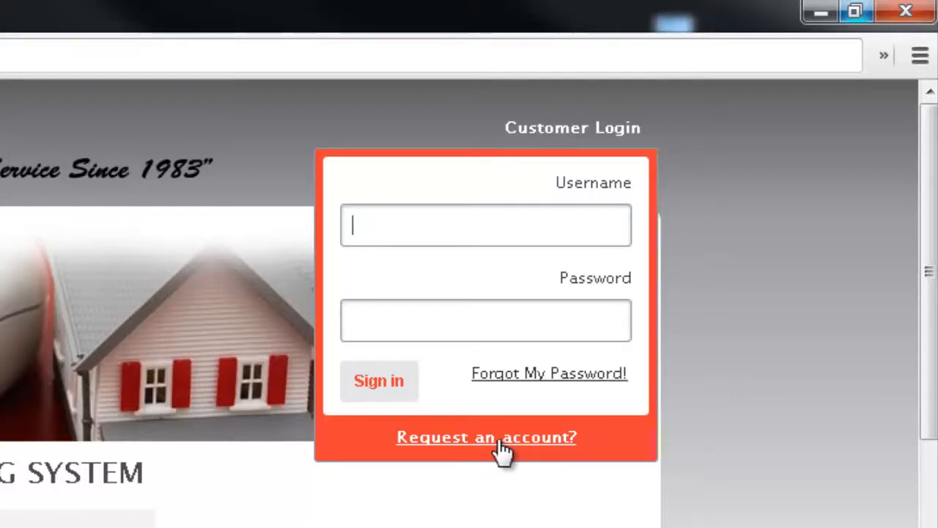
pyautogui.moveTo(476, 452)
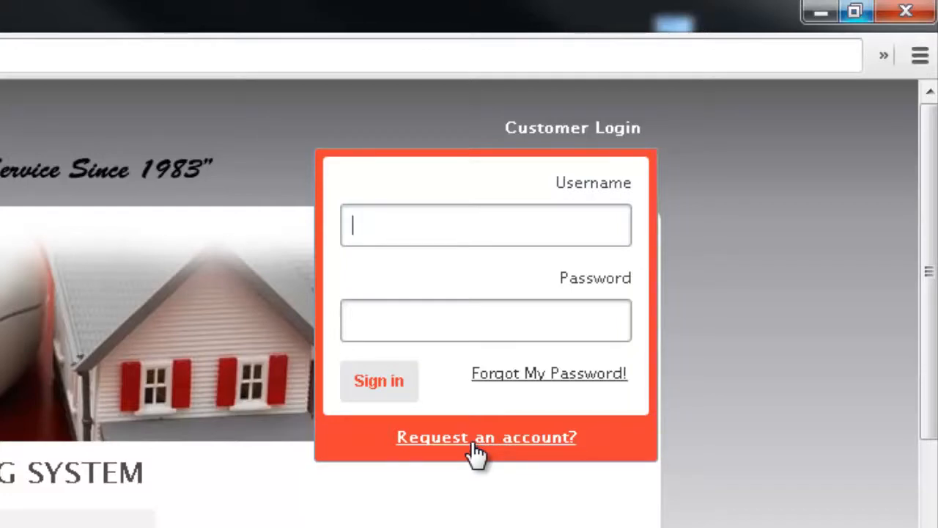
pyautogui.write('wscsales')
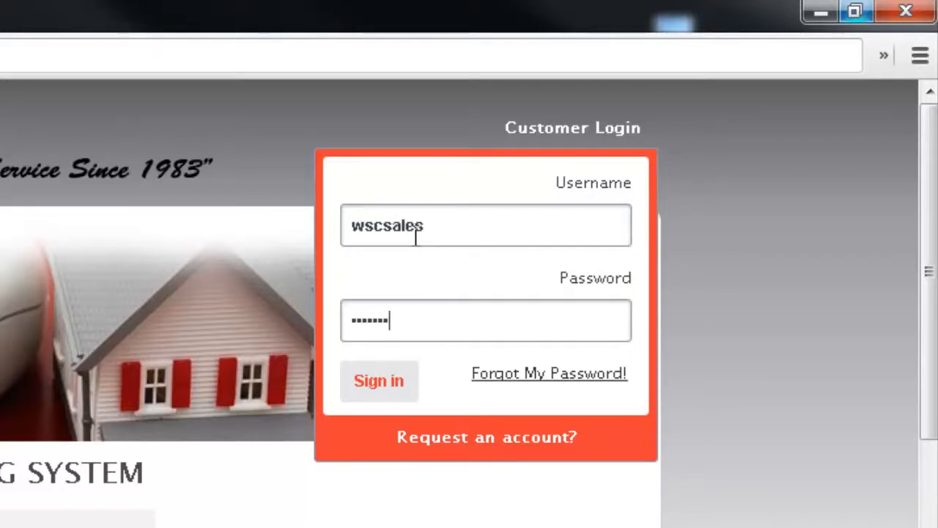
# Step: Sign in and review the home page's unsubmitted carts and submitted orders
pyautogui.click(378, 381)
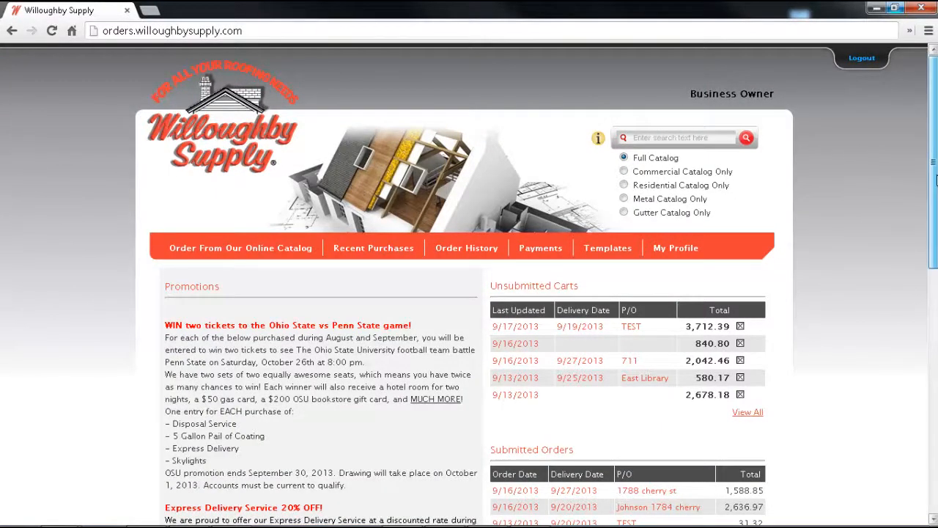
pyautogui.scroll(-3)
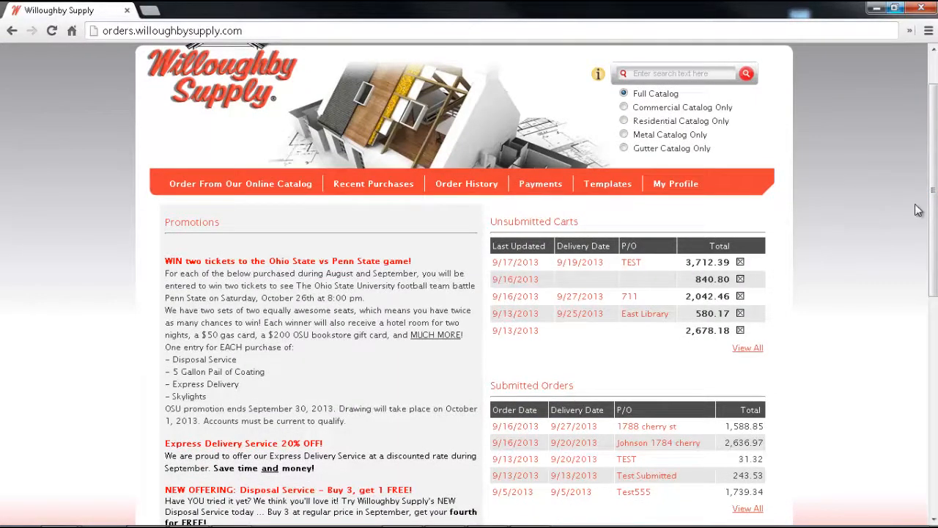
pyautogui.scroll(-3)
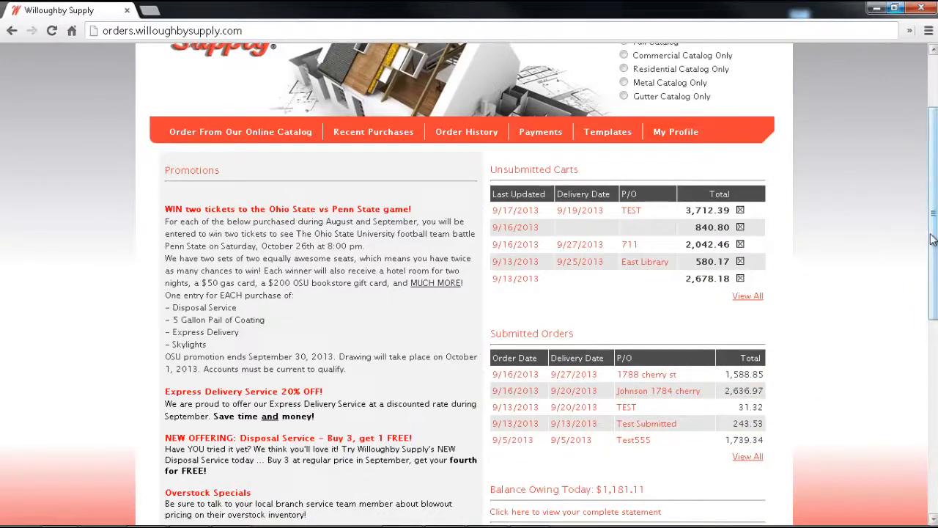
pyautogui.scroll(3)
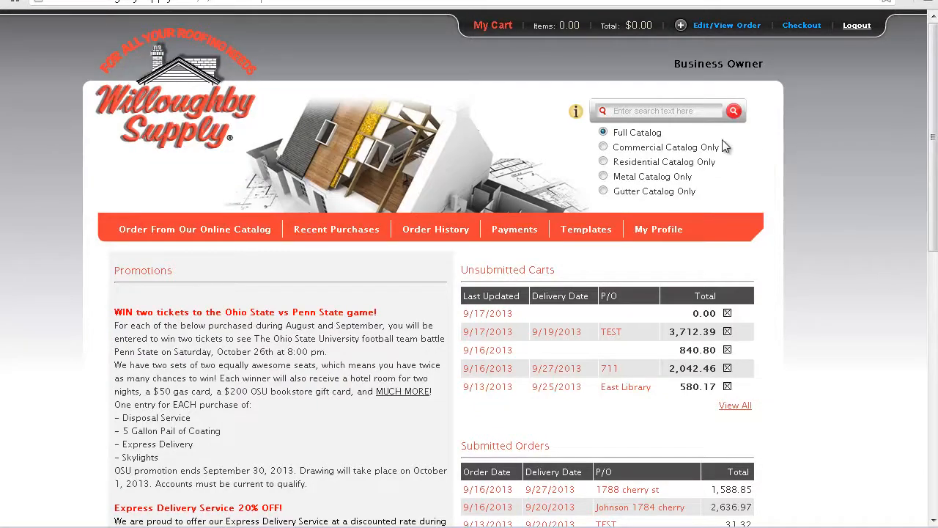
# Step: Search the full catalog for 'gaf shingle'
pyautogui.write('gaf shingle')
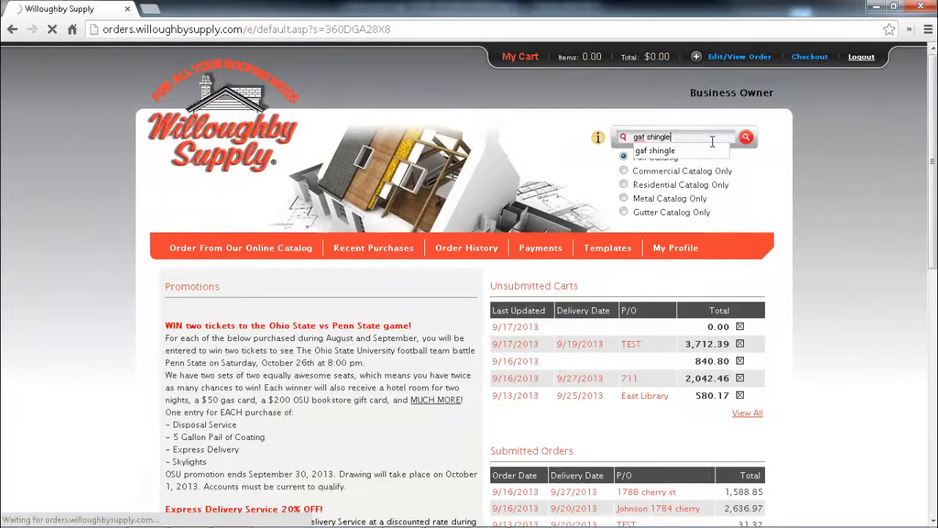
pyautogui.click(746, 138)
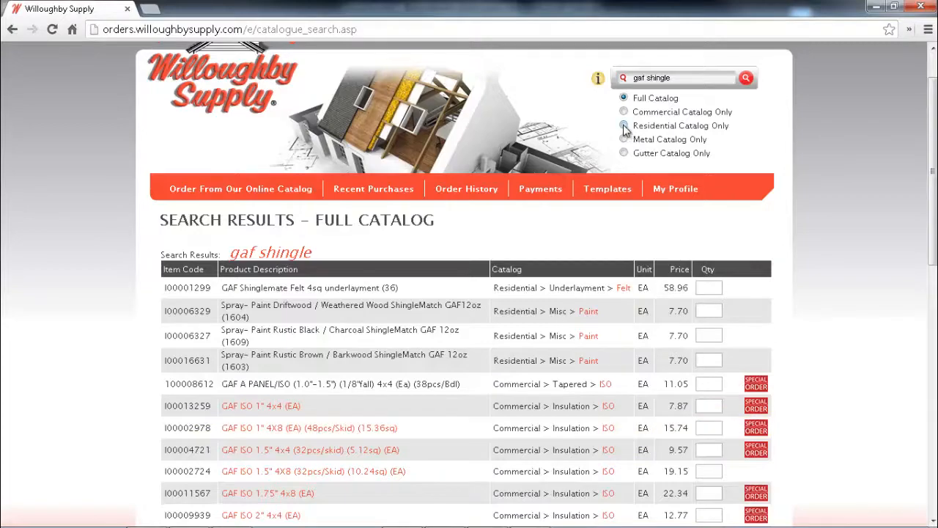
# Step: Limit the 'gaf shingle' search to the Residential Catalog Only and review the results
pyautogui.click(625, 126)
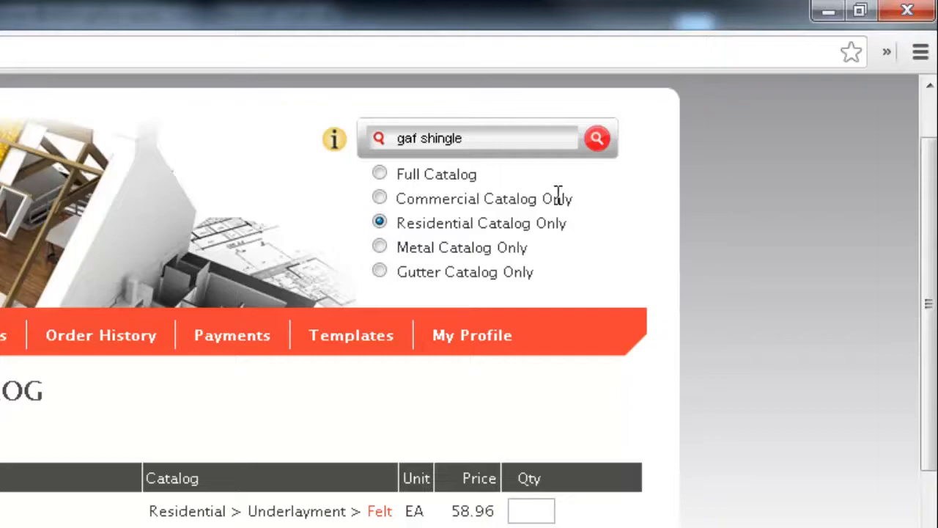
pyautogui.click(597, 138)
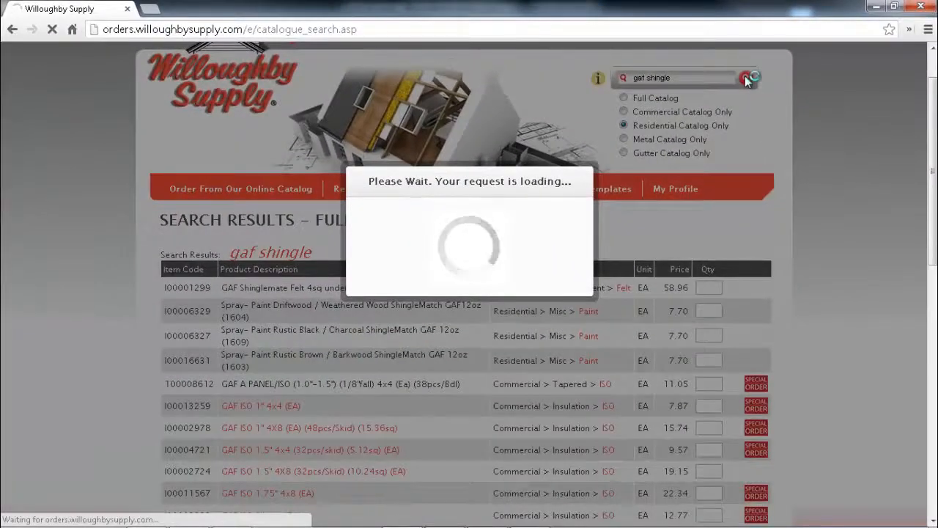
pyautogui.click(753, 78)
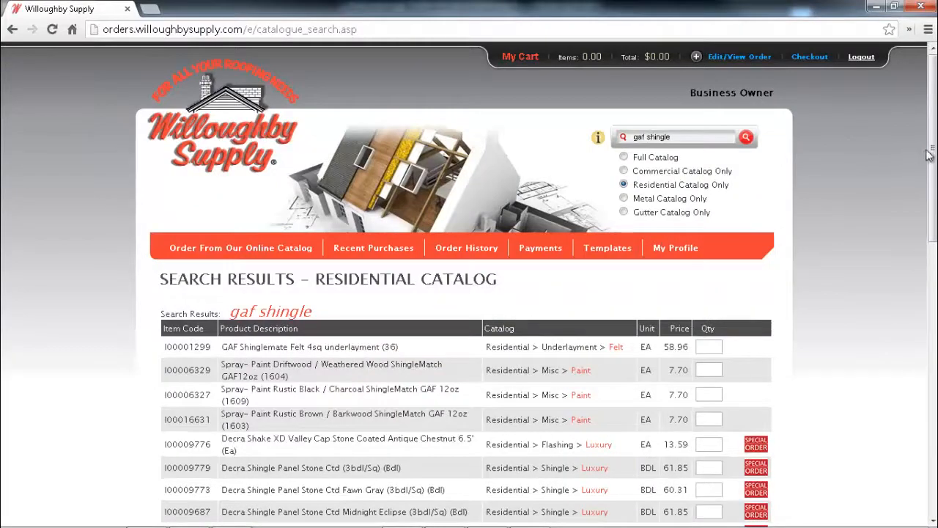
pyautogui.scroll(-3)
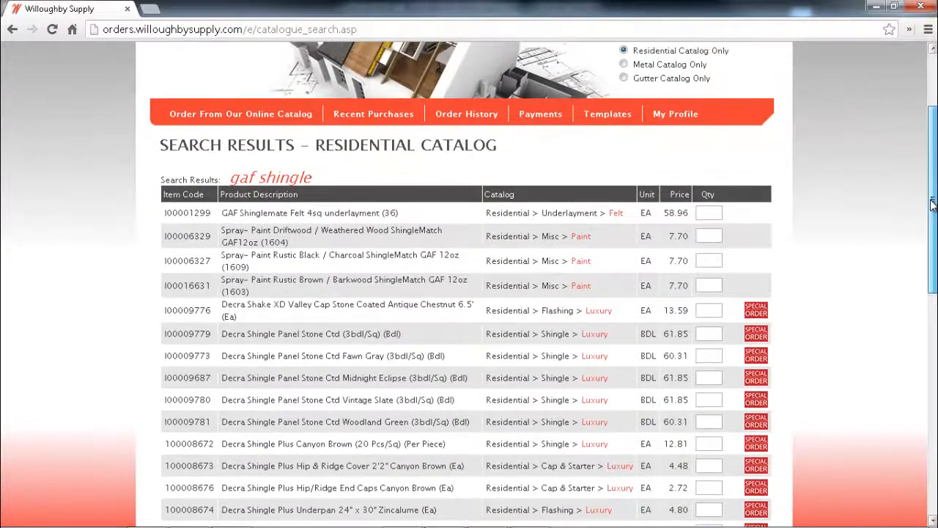
pyautogui.scroll(3)
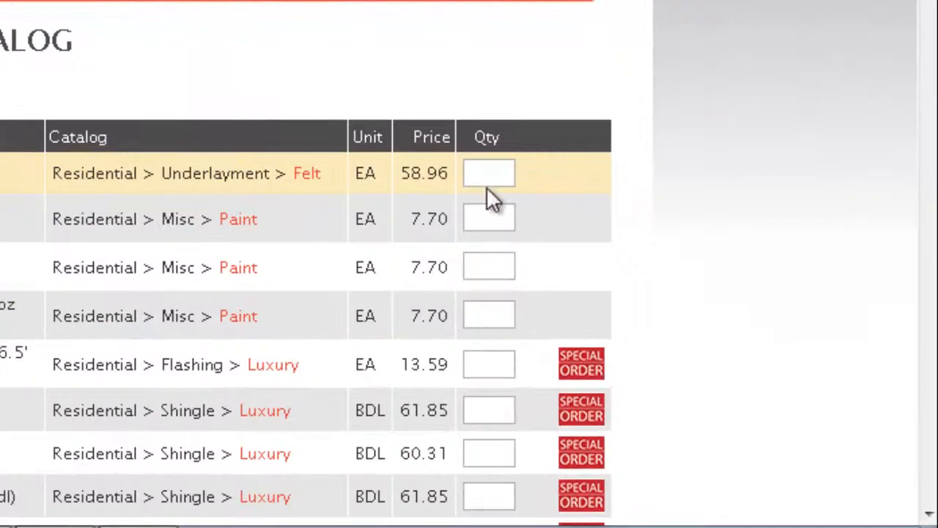
# Step: Enter quantity 5 for the felt underlayment and 20 for the Driftwood spray paint
pyautogui.click(488, 173)
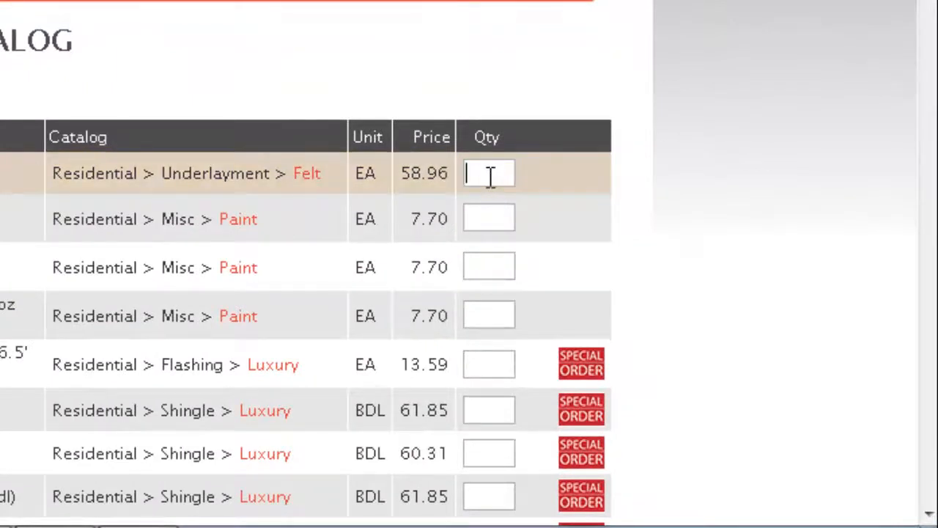
pyautogui.write('5')
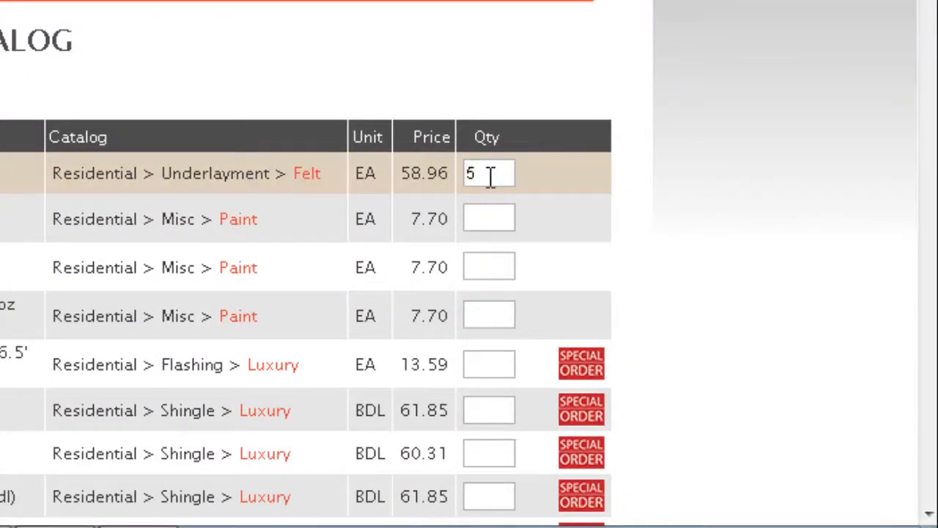
pyautogui.click(489, 217)
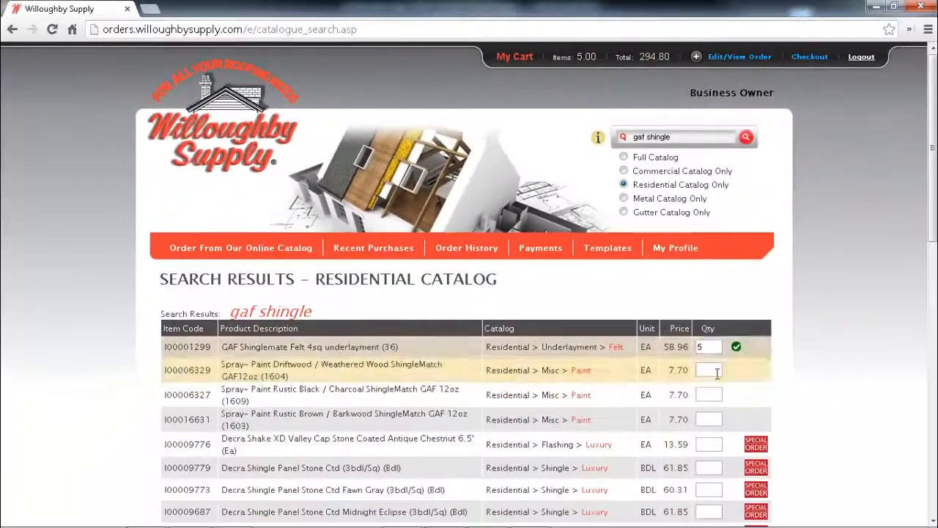
pyautogui.write('2')
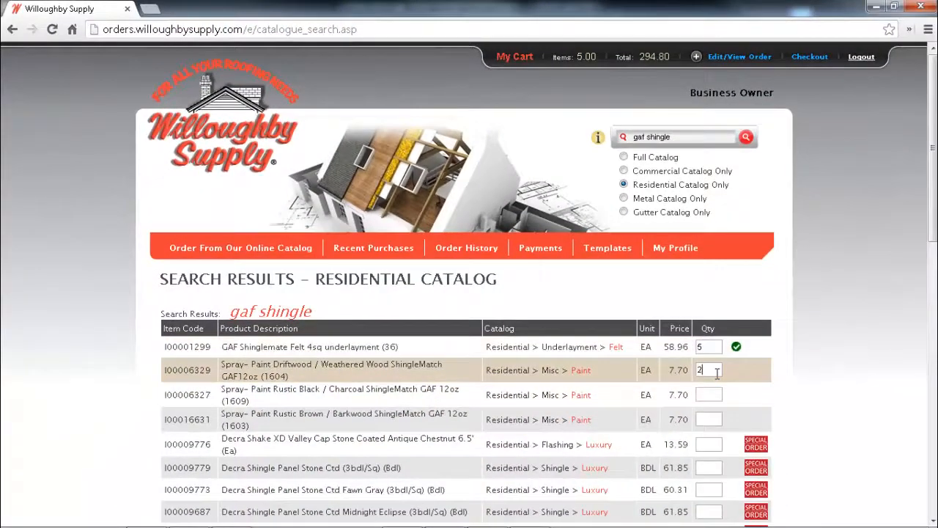
pyautogui.write('0')
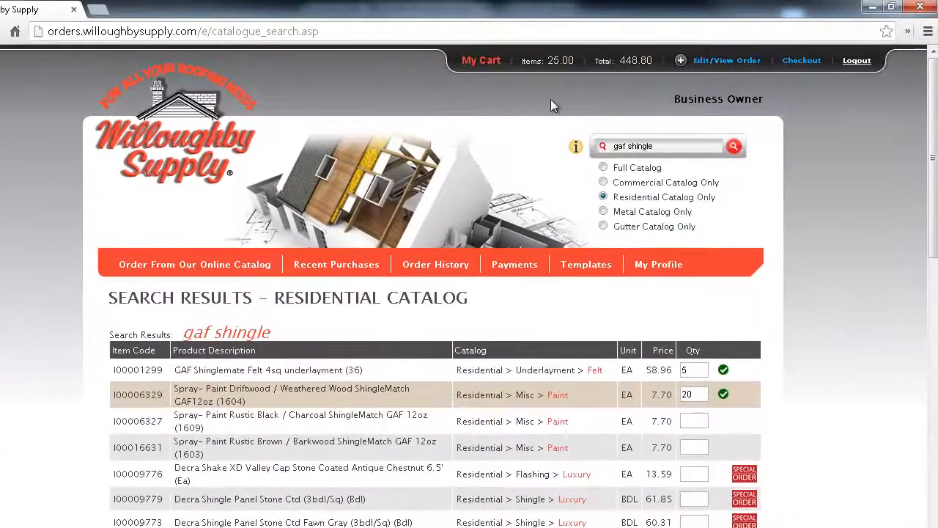
pyautogui.moveTo(552, 91)
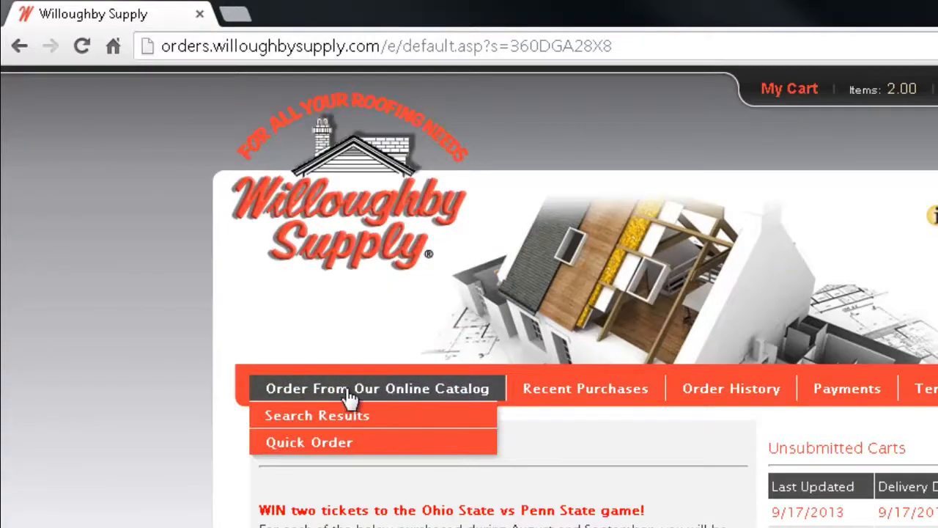
# Step: Navigate the online catalog to Residential > Shingle > Traditional products
pyautogui.click(376, 387)
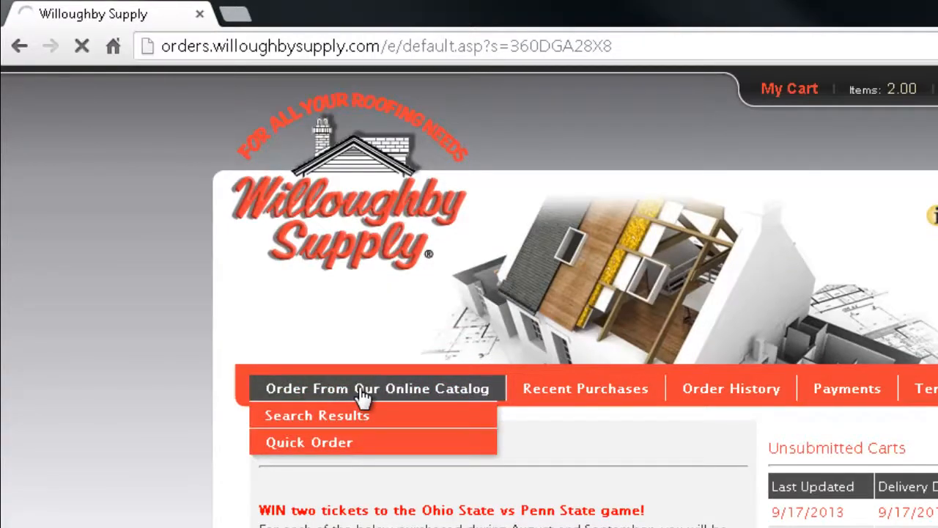
pyautogui.click(377, 387)
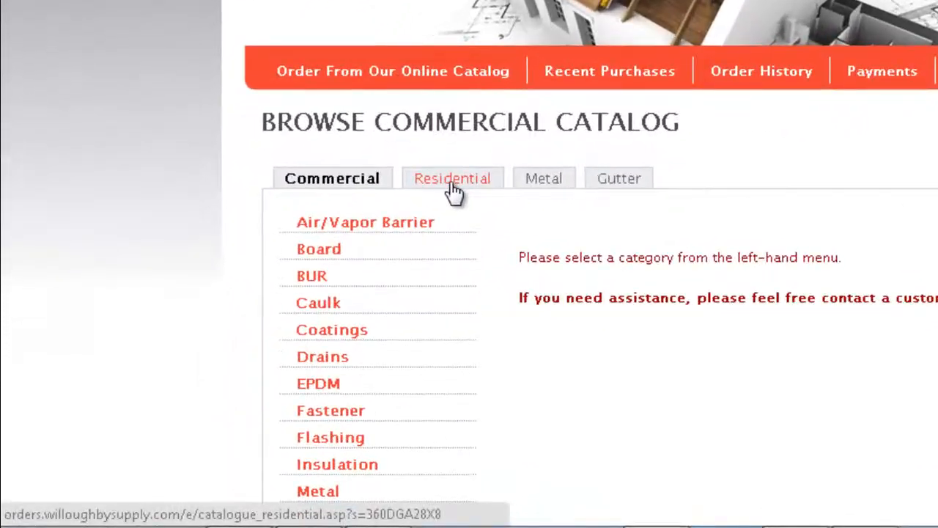
pyautogui.click(451, 178)
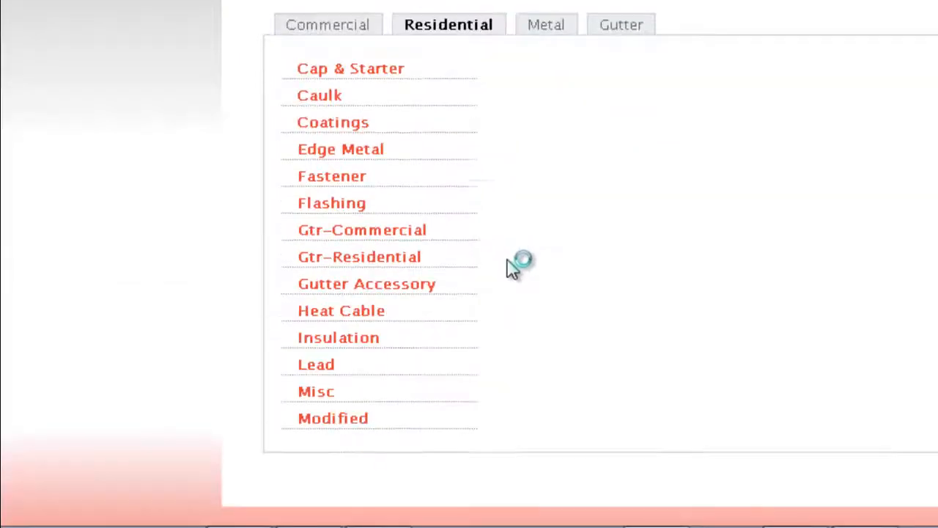
pyautogui.scroll(-3)
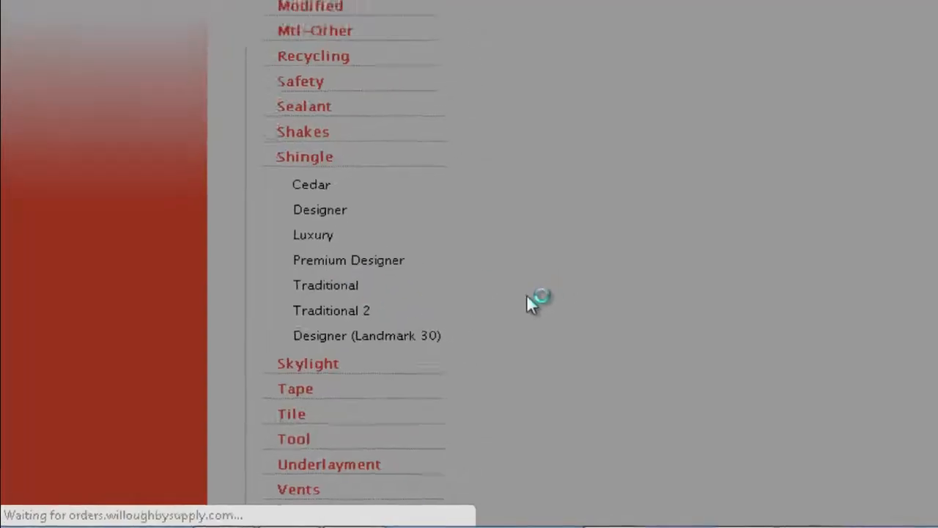
pyautogui.click(326, 284)
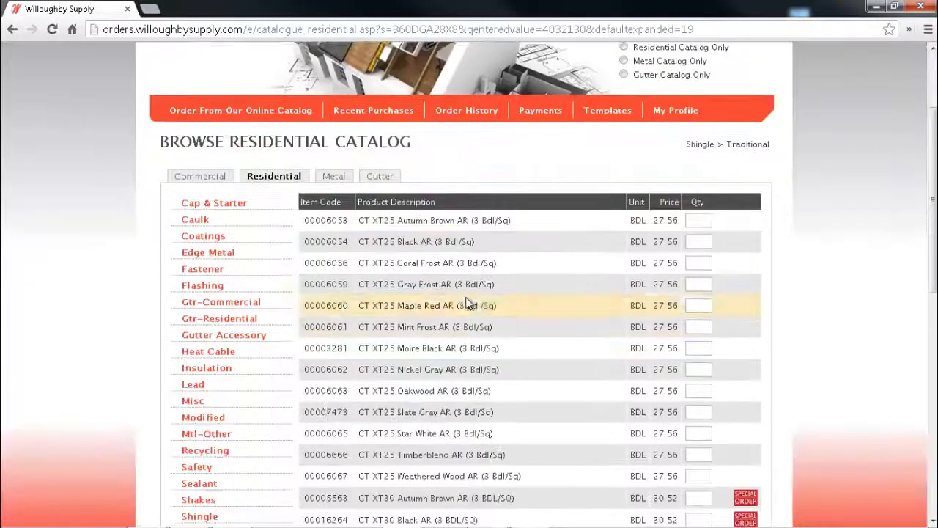
pyautogui.moveTo(614, 260)
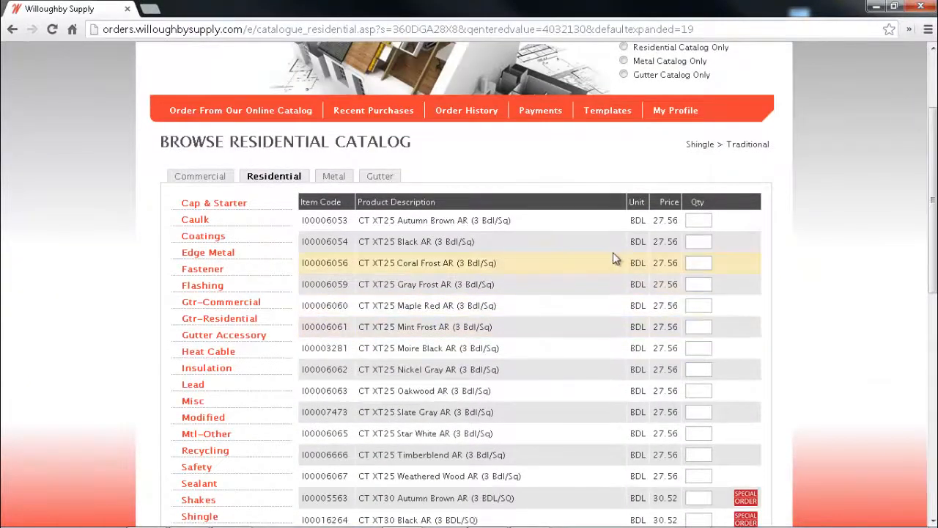
# Step: Enter 5 bundles for CT XT25 Autumn Brown AR and 20 for CT XT25 Black AR, then go to recent purchases
pyautogui.click(698, 220)
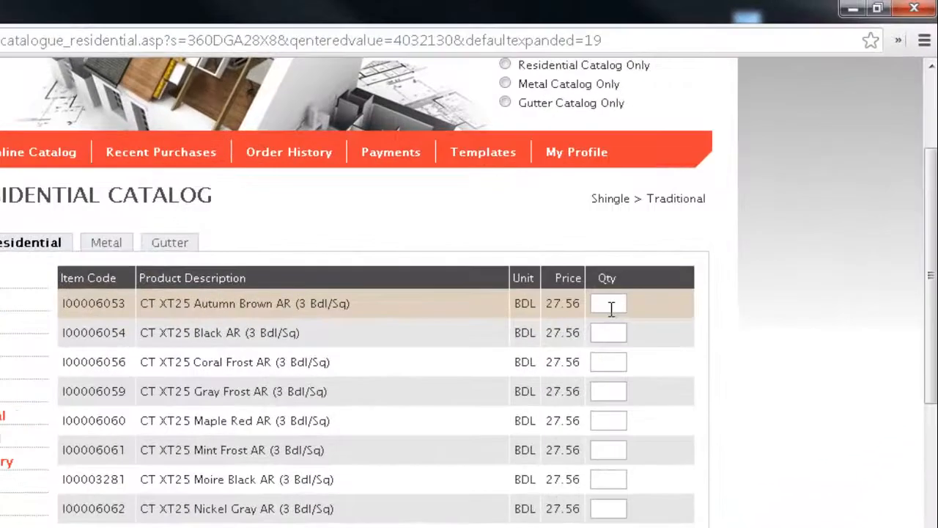
pyautogui.write('5')
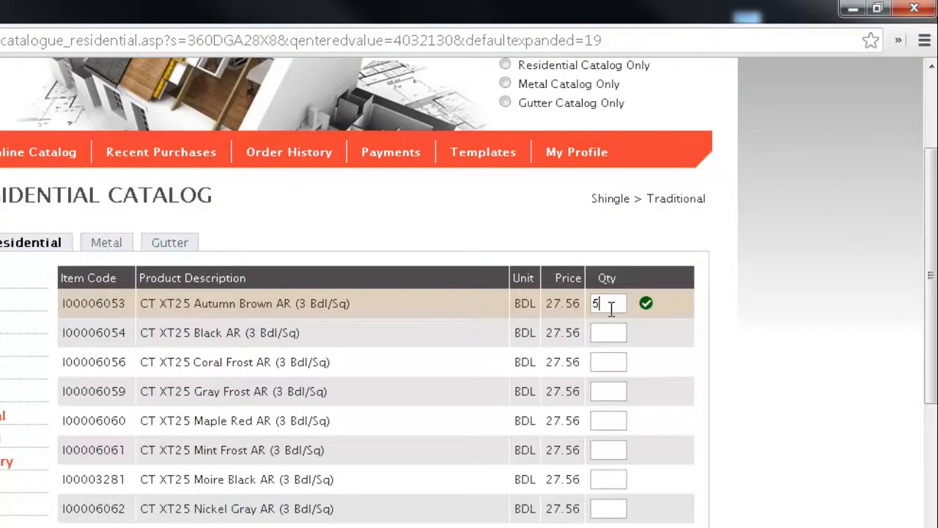
pyautogui.moveTo(557, 374)
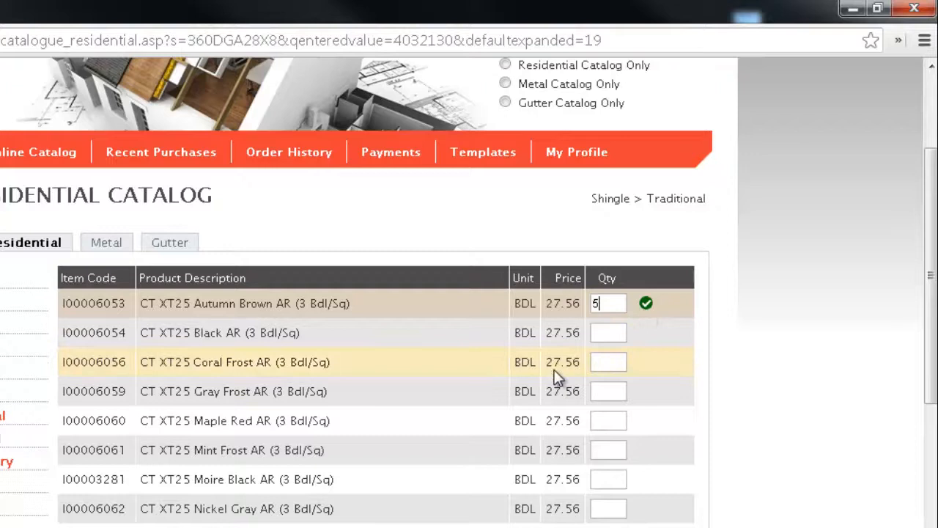
pyautogui.click(608, 332)
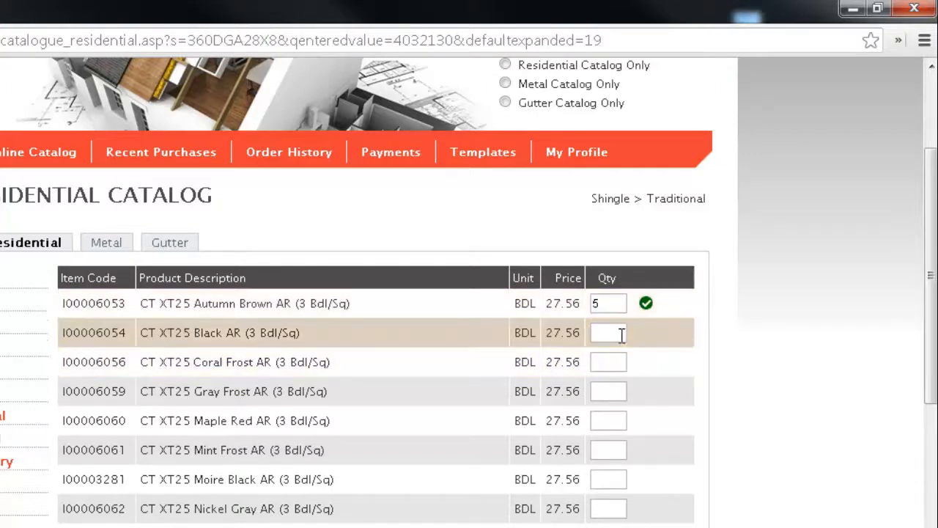
pyautogui.click(608, 331)
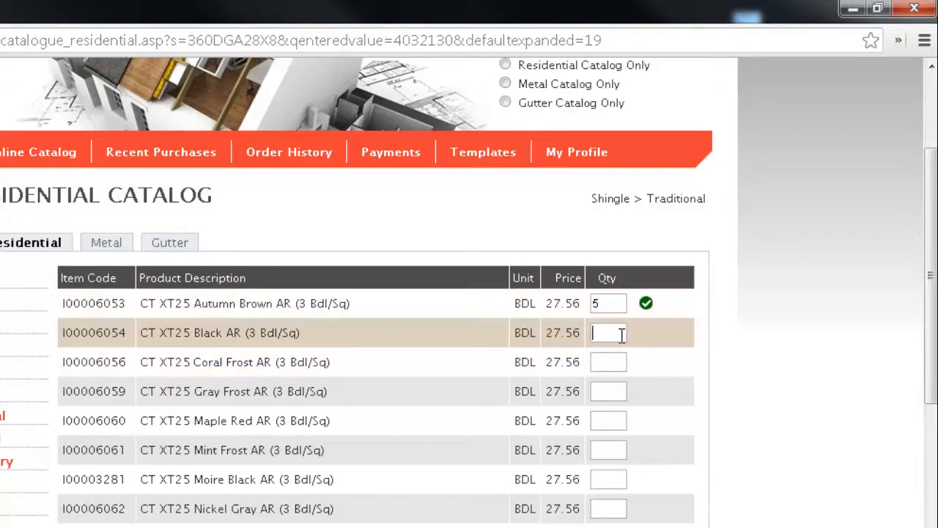
pyautogui.write('20')
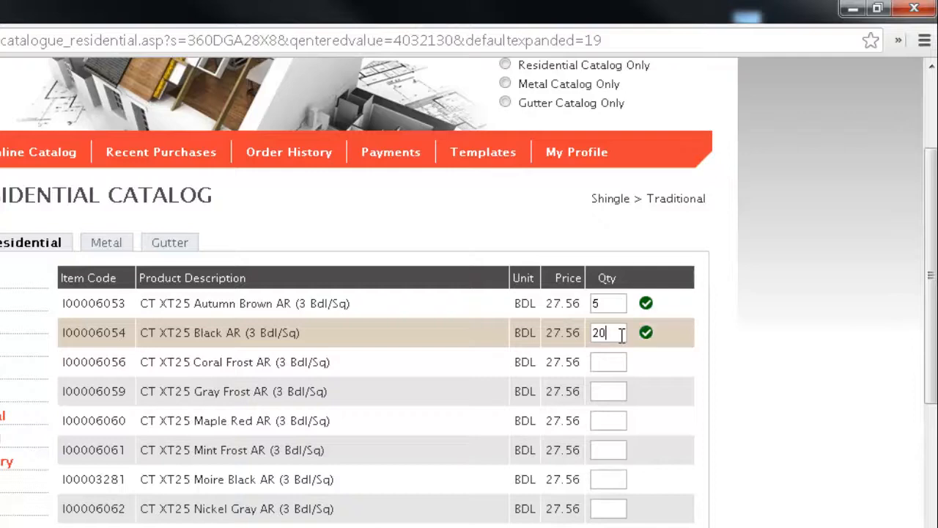
pyautogui.click(161, 151)
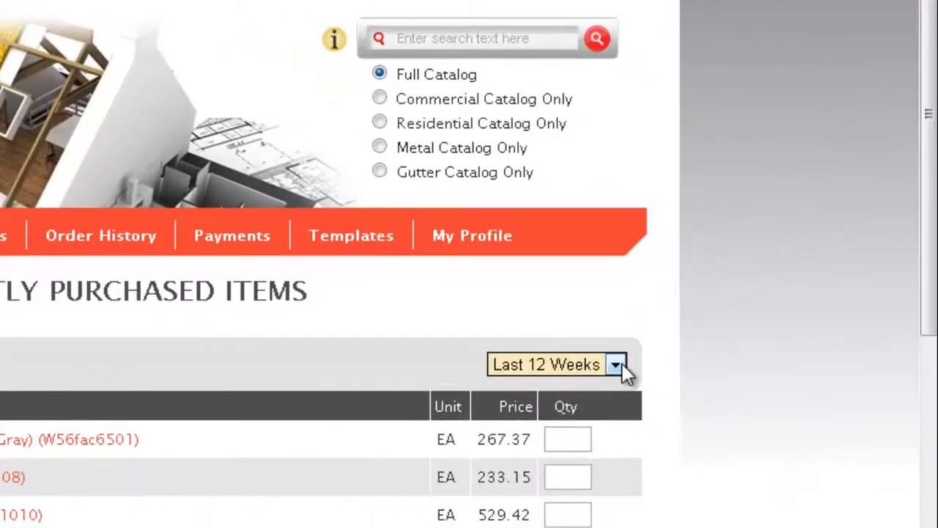
# Step: Check the Last 12 Weeks period options and enter quantity 2 for the FS Seam Plates 2" Metal
pyautogui.click(615, 364)
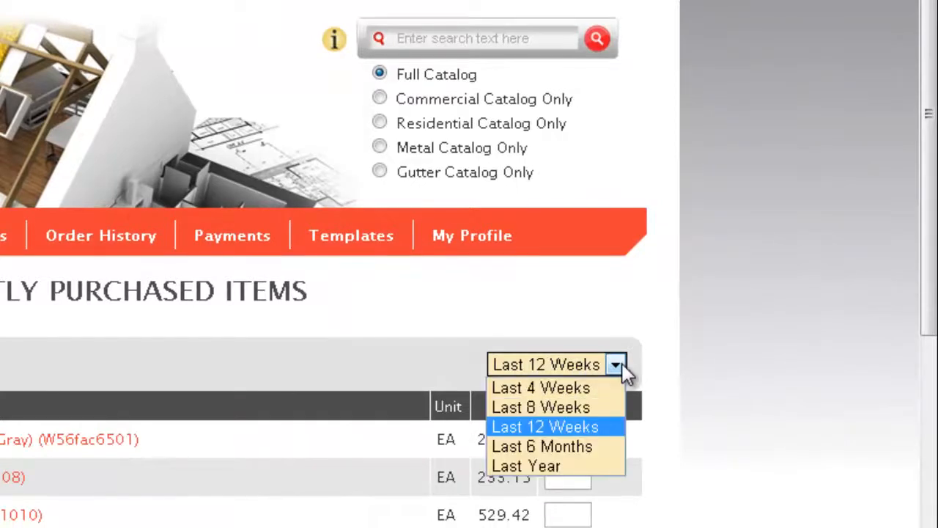
pyautogui.moveTo(525, 466)
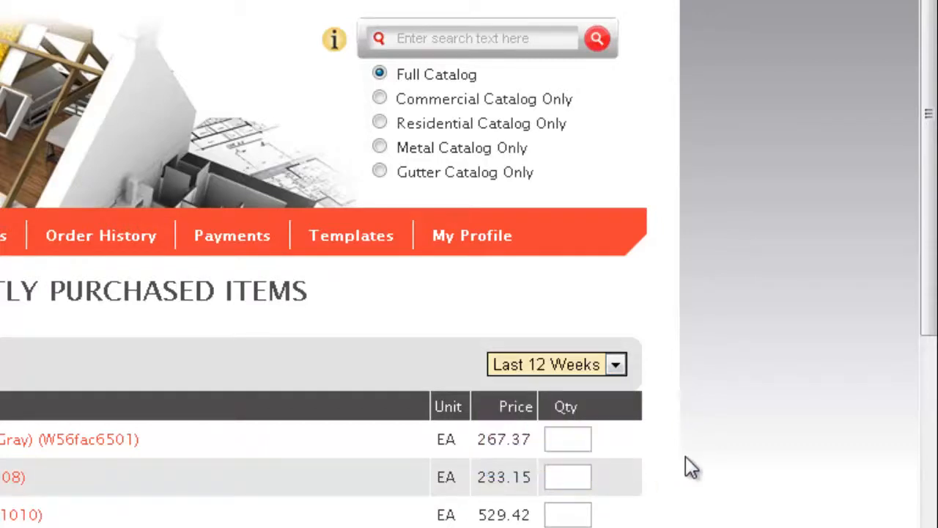
pyautogui.scroll(-3)
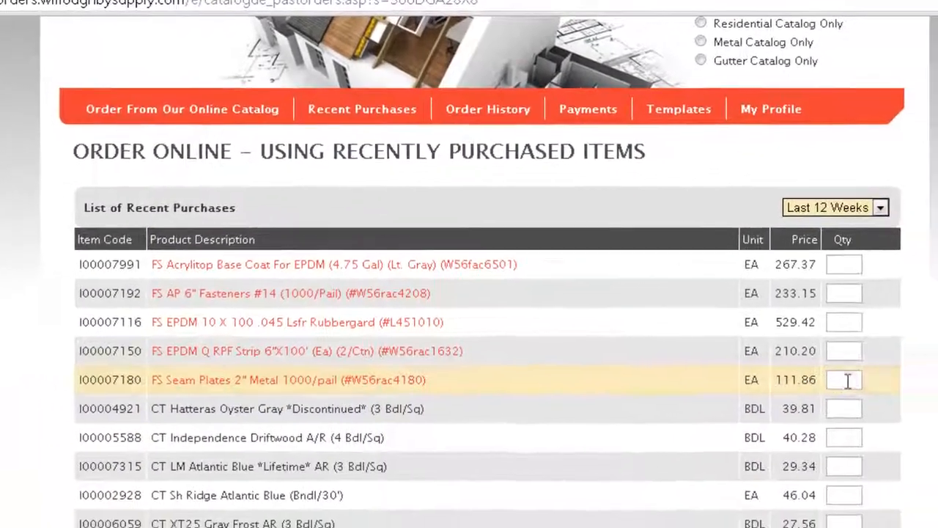
pyautogui.write('2')
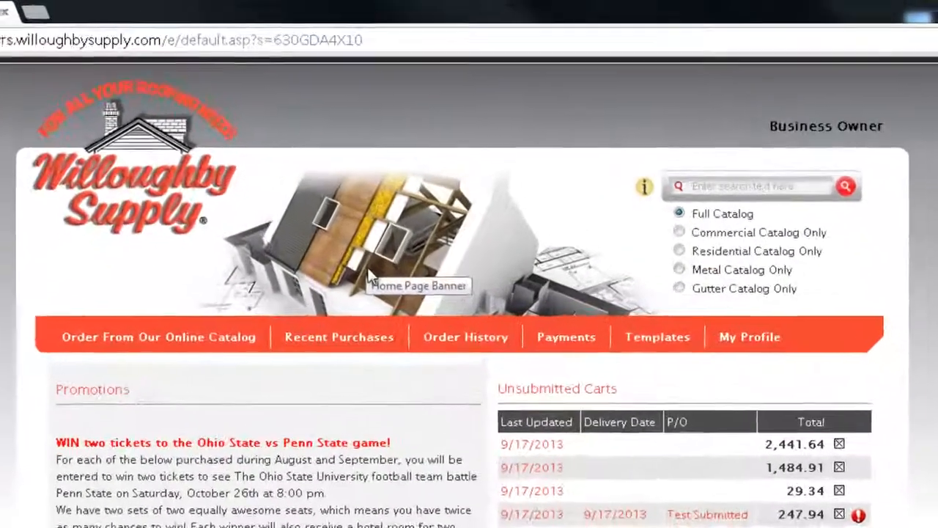
# Step: View the Submitted Orders list in Order History with dates, P/O names and totals
pyautogui.click(466, 336)
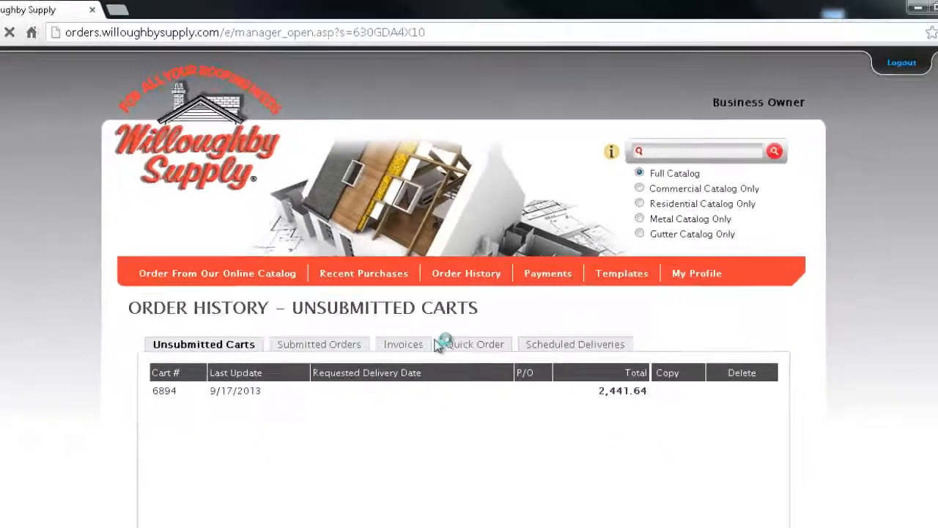
pyautogui.click(319, 343)
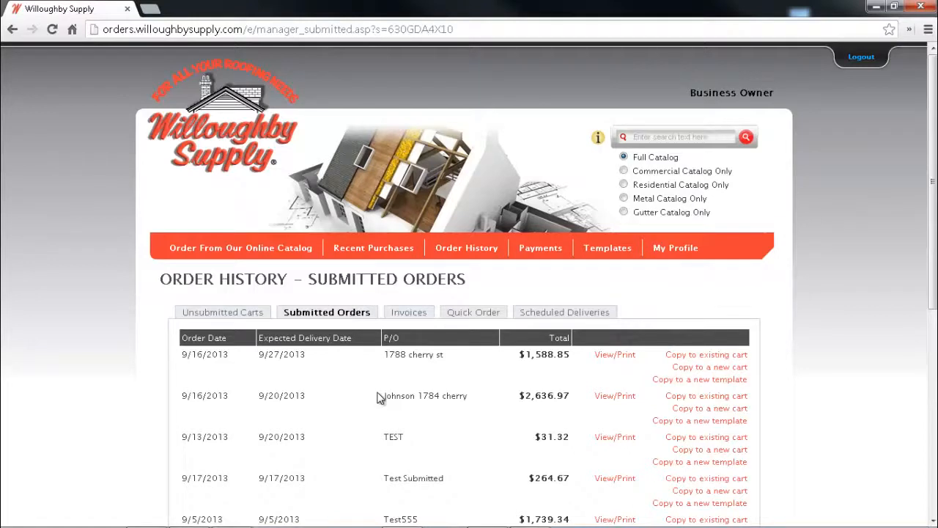
pyautogui.scroll(-3)
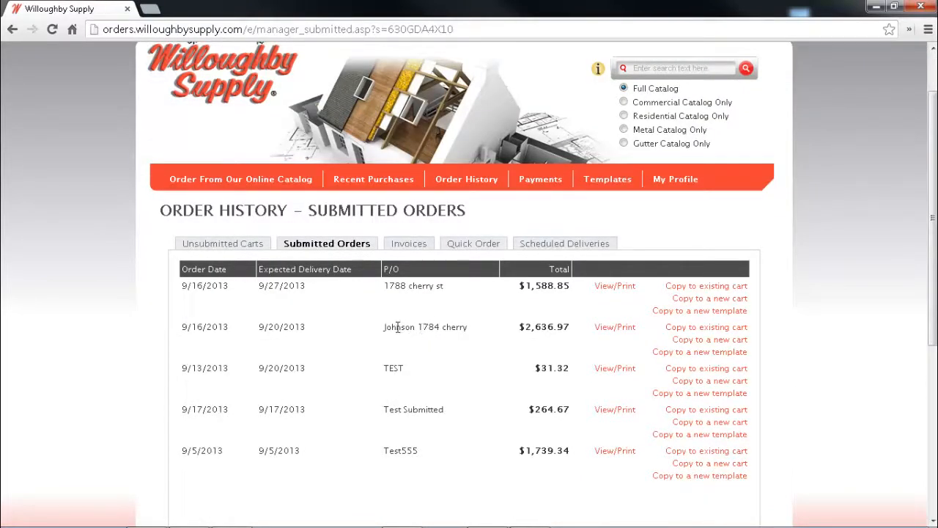
pyautogui.moveTo(413, 341)
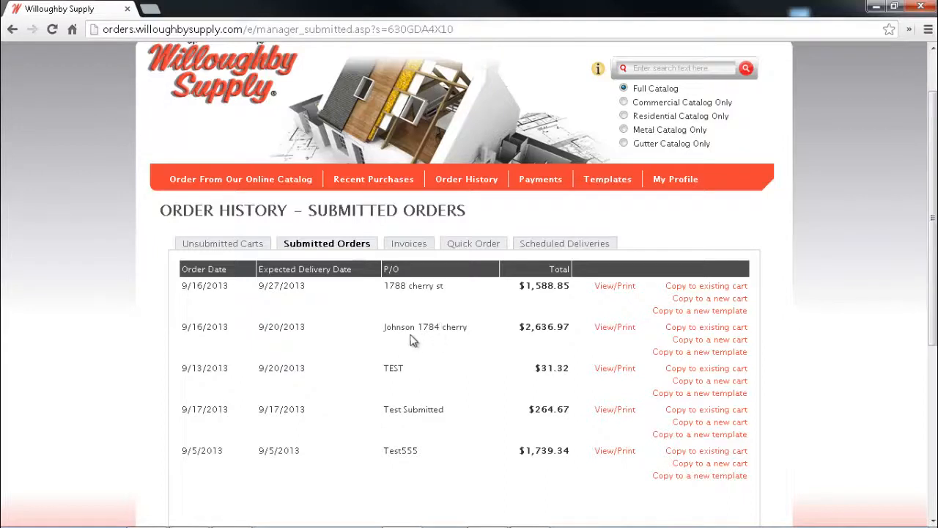
pyautogui.moveTo(390, 326)
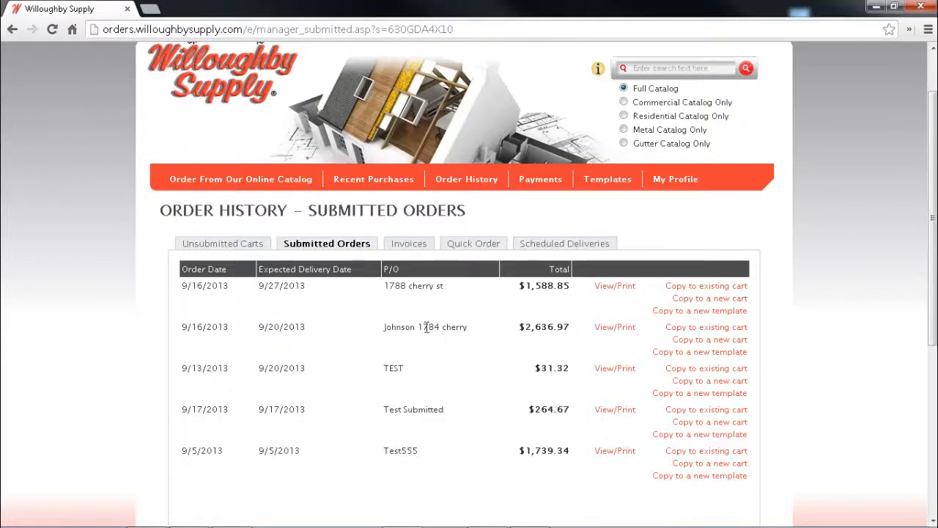
pyautogui.moveTo(707, 327)
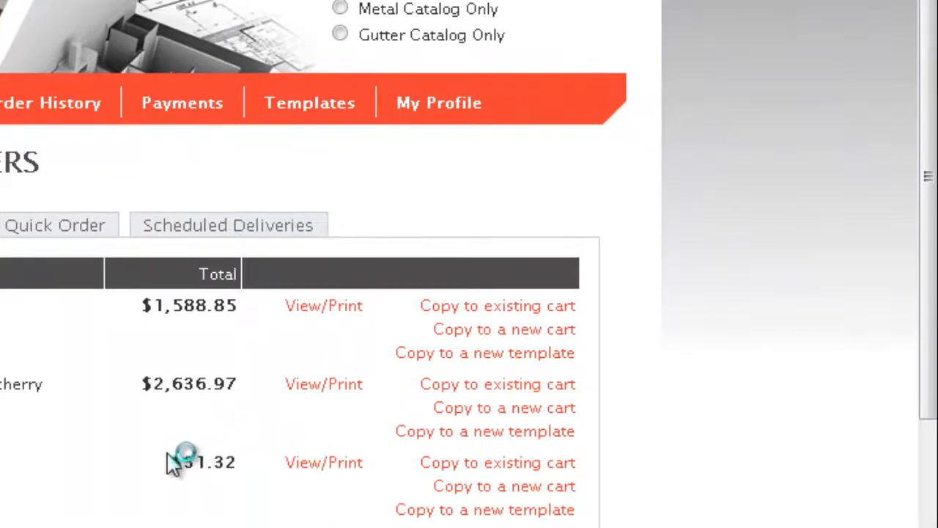
pyautogui.moveTo(100, 466)
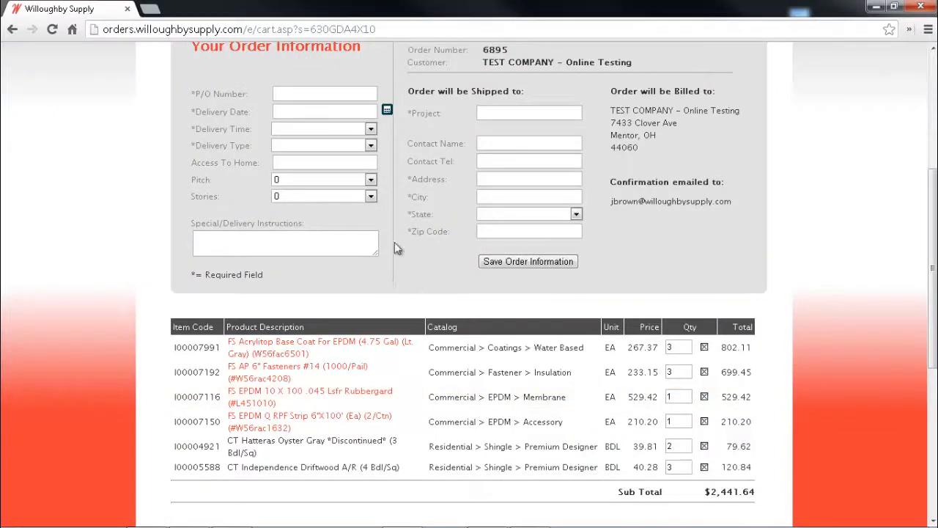
pyautogui.moveTo(310, 129)
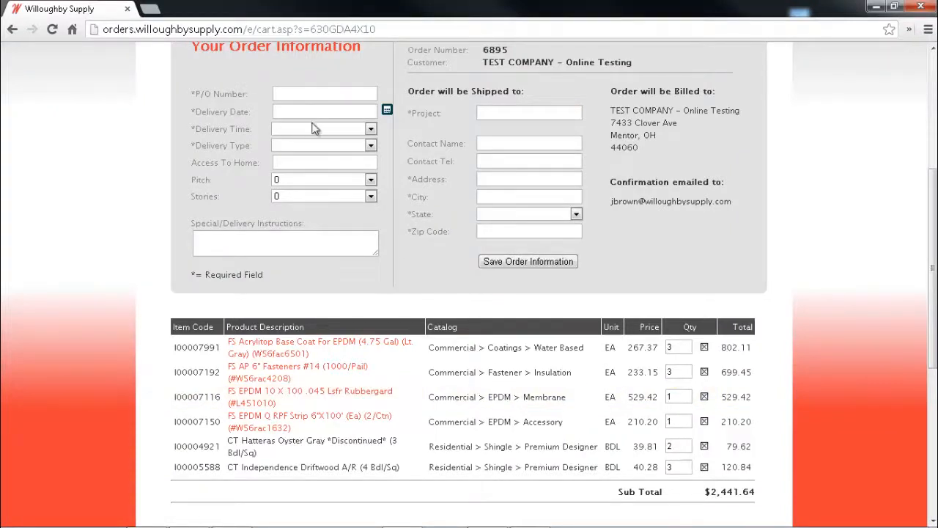
pyautogui.moveTo(334, 197)
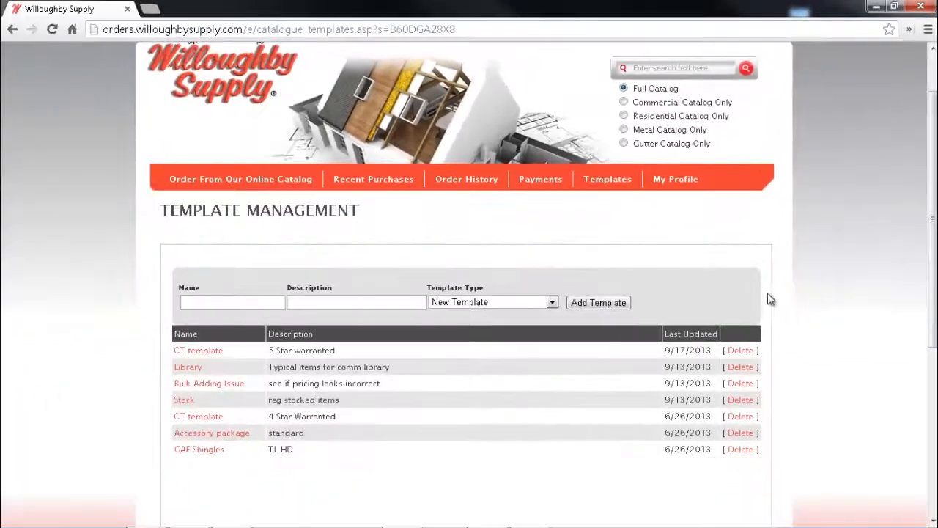
pyautogui.moveTo(216, 466)
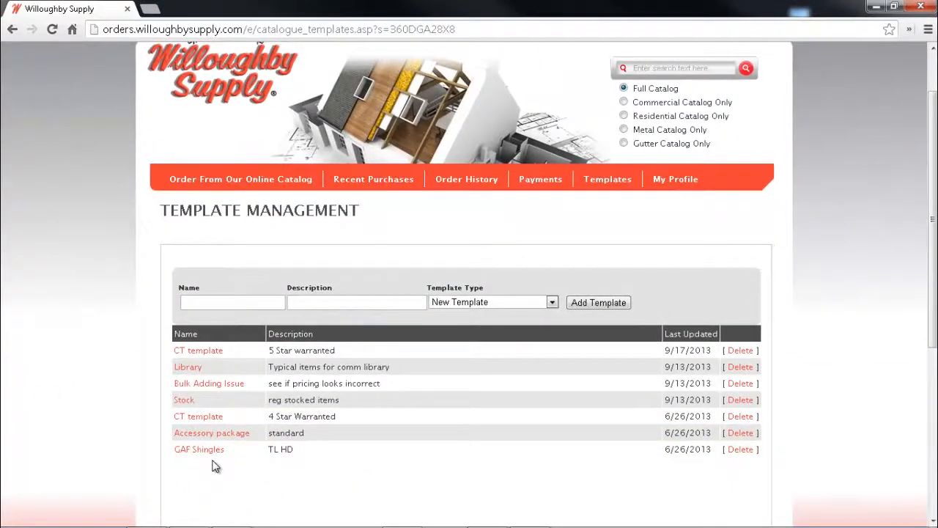
pyautogui.moveTo(211, 457)
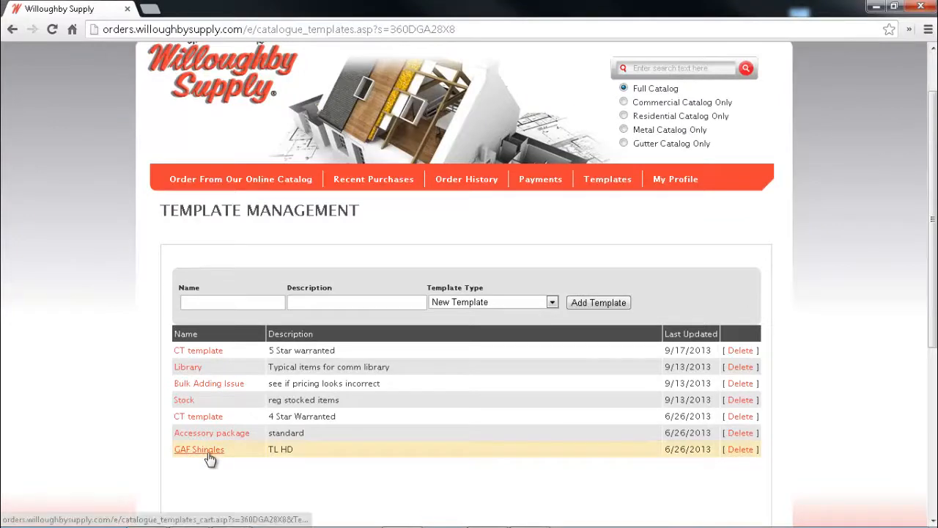
pyautogui.moveTo(249, 446)
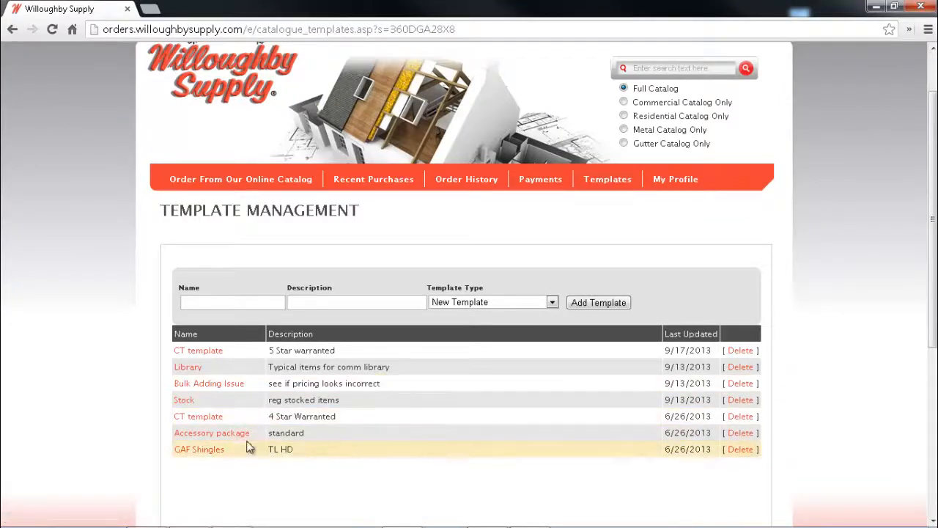
# Step: Open the GAF Shingles template and proceed with its products to the cart
pyautogui.click(199, 449)
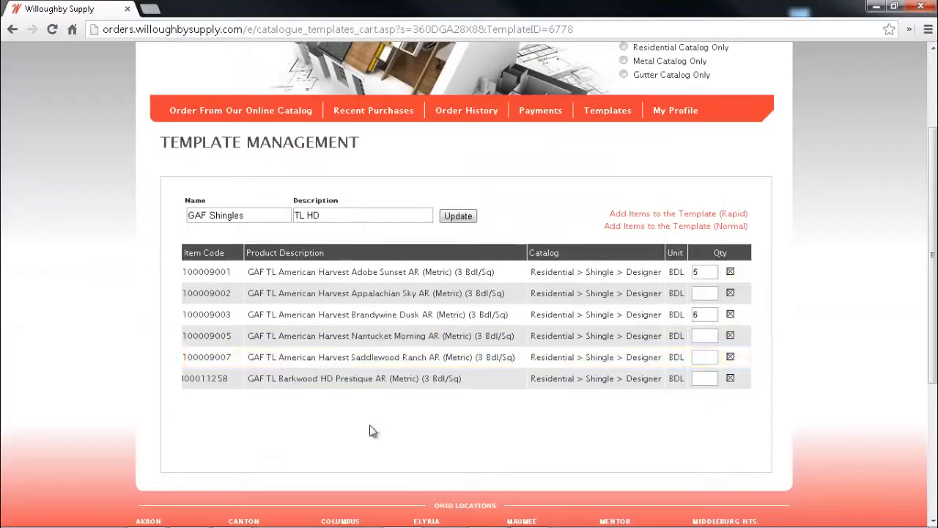
pyautogui.moveTo(372, 361)
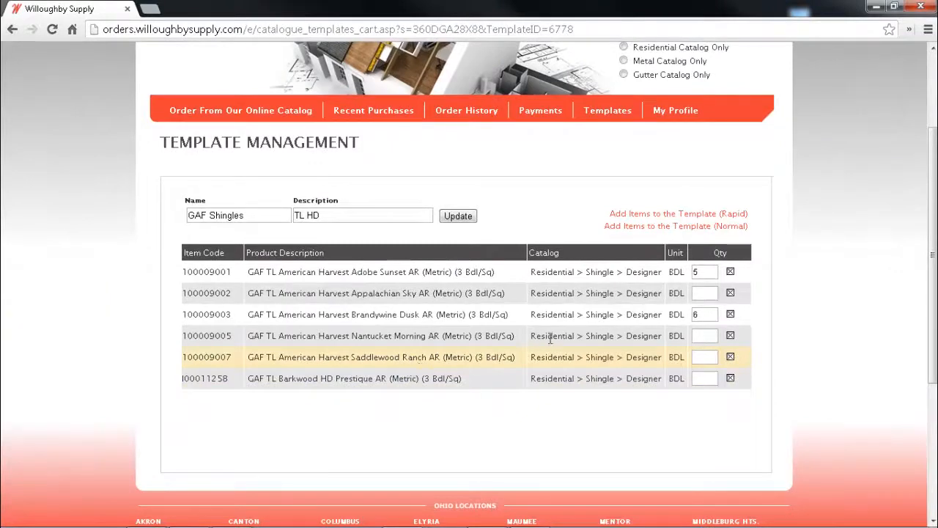
pyautogui.click(704, 314)
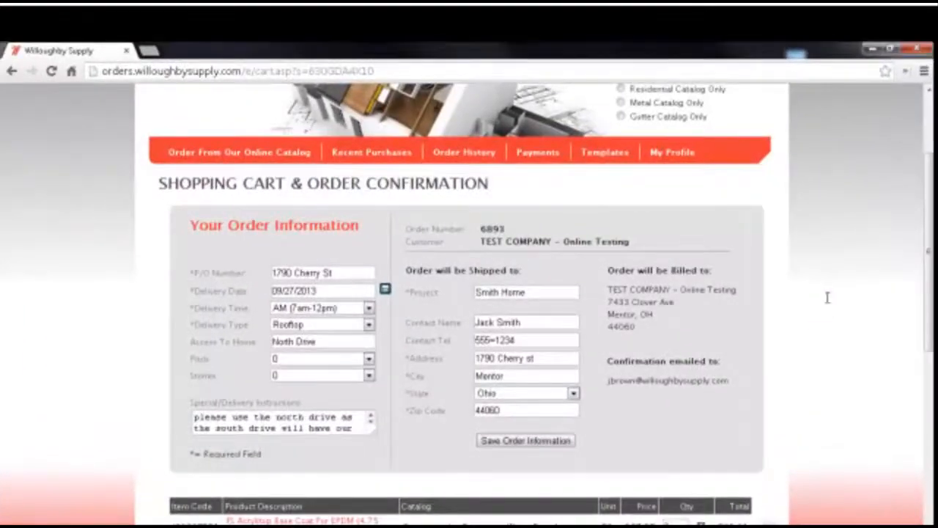
pyautogui.scroll(-3)
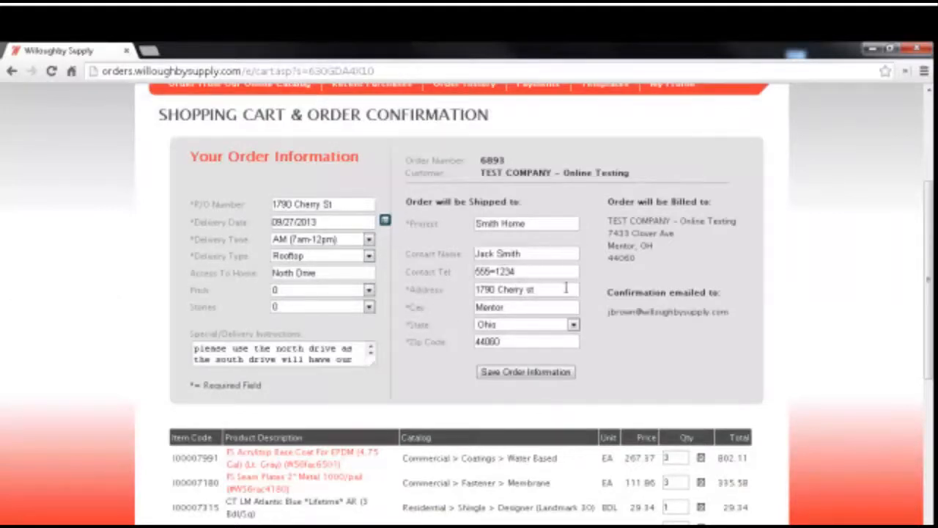
pyautogui.scroll(-3)
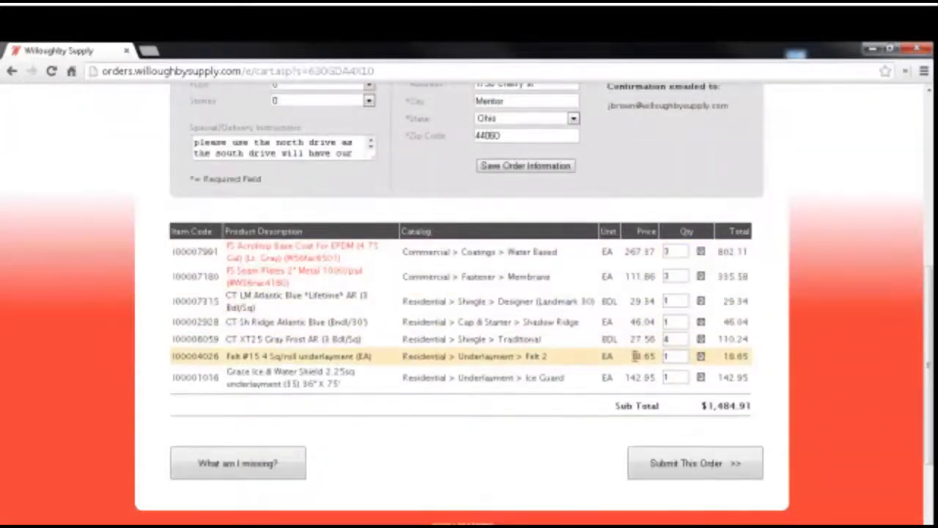
pyautogui.scroll(-3)
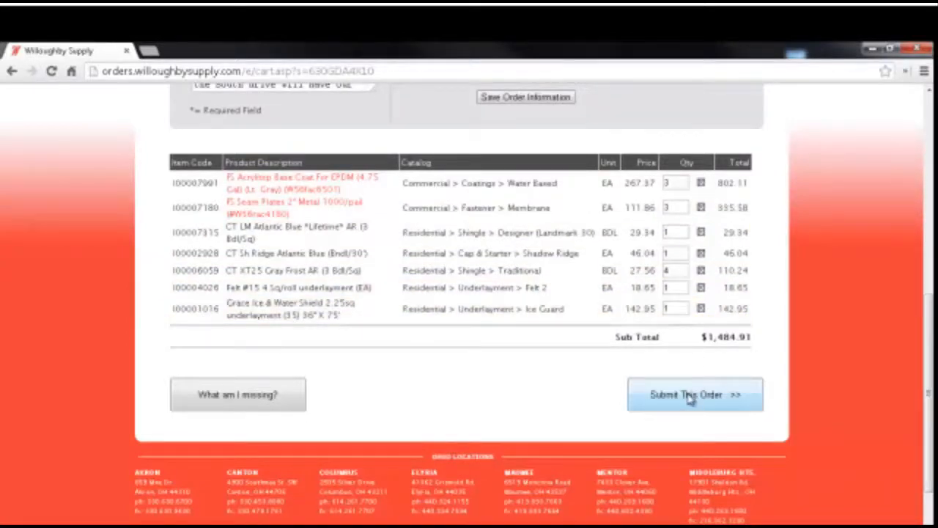
pyautogui.click(695, 394)
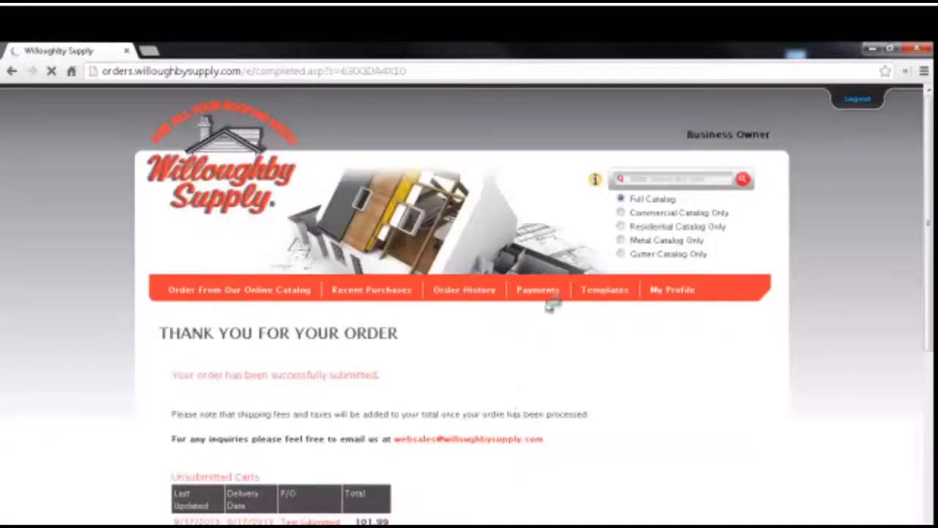
pyautogui.scroll(-3)
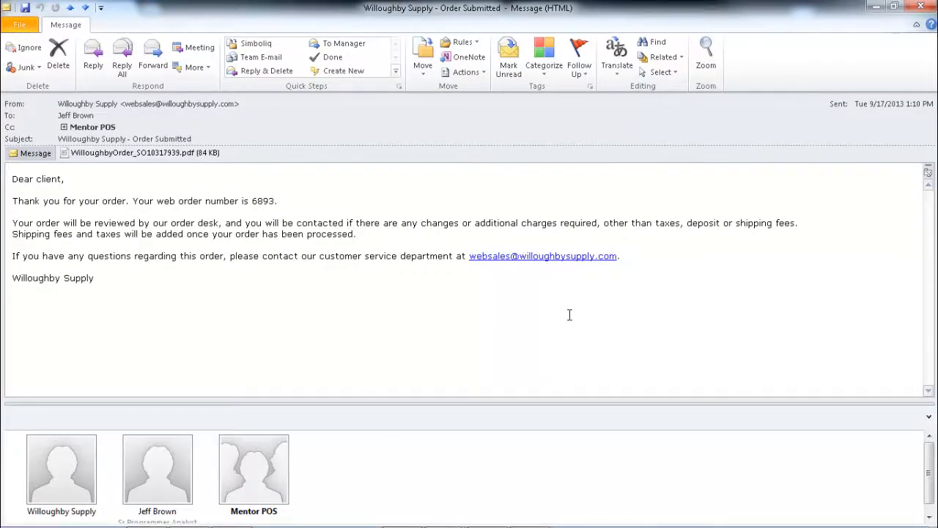
pyautogui.moveTo(249, 308)
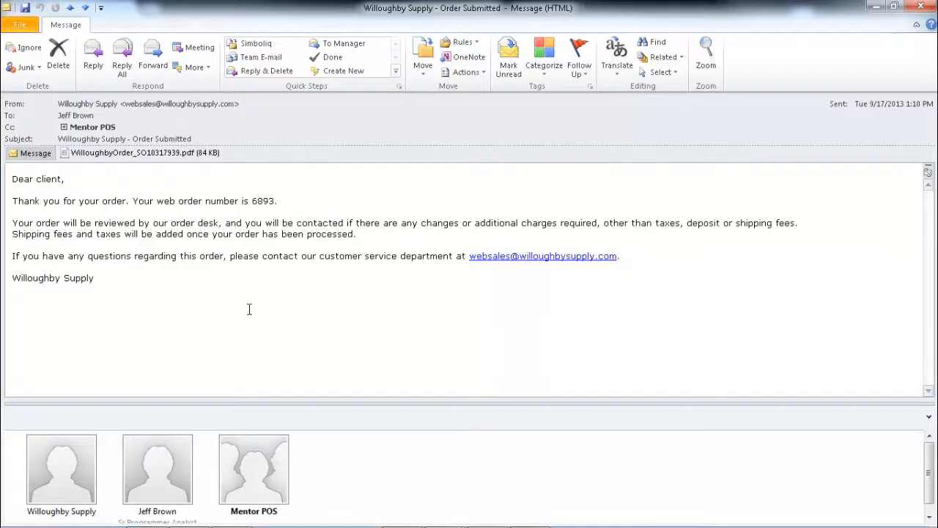
pyautogui.moveTo(149, 247)
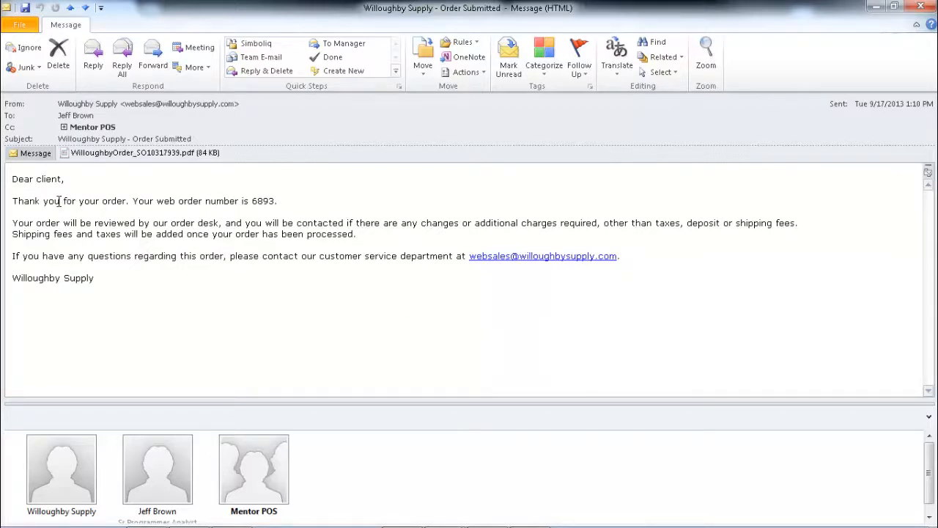
pyautogui.moveTo(255, 201)
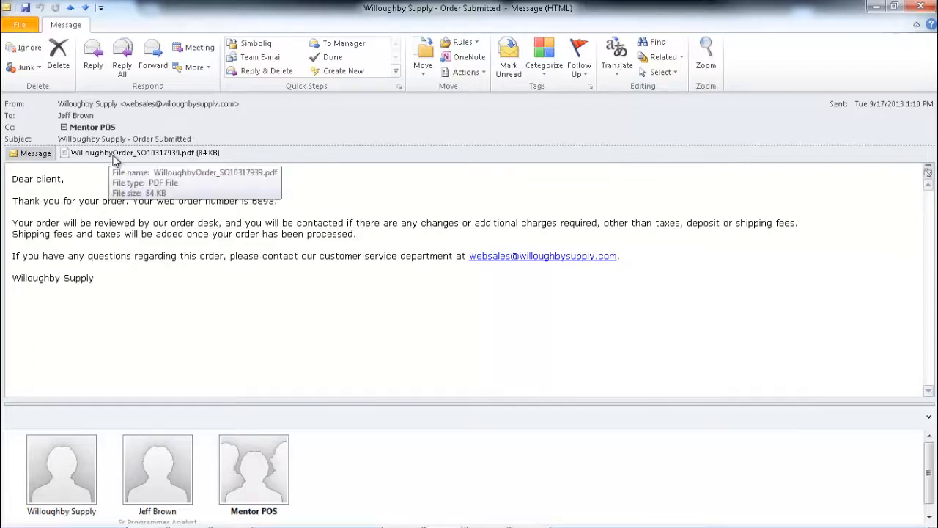
# Step: Open the WilloughbyOrder PDF attachment and scroll through the seven-item $1,484.91 acknowledgement
pyautogui.doubleClick(146, 152)
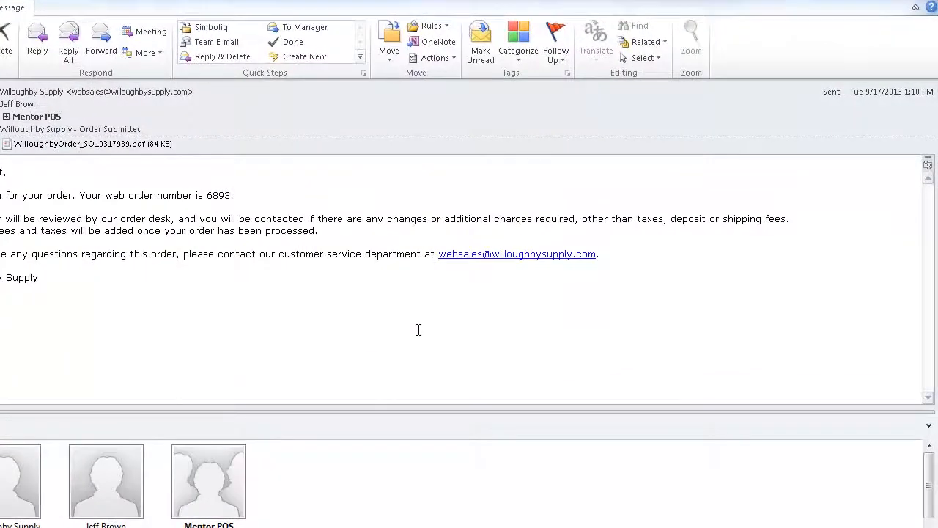
pyautogui.doubleClick(88, 143)
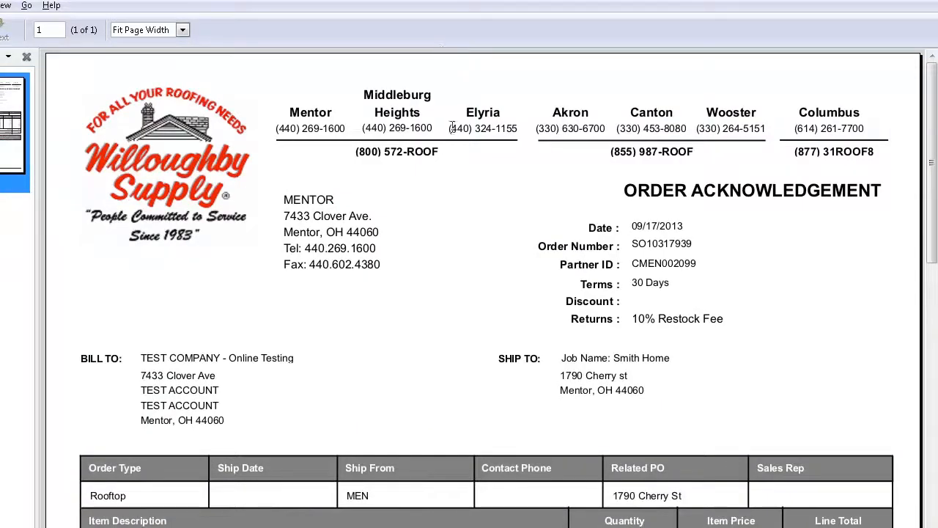
pyautogui.scroll(-3)
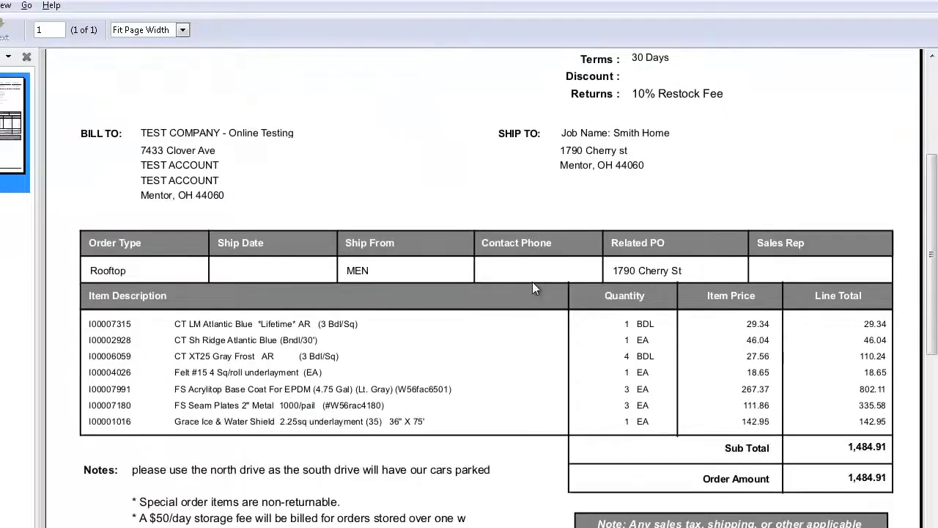